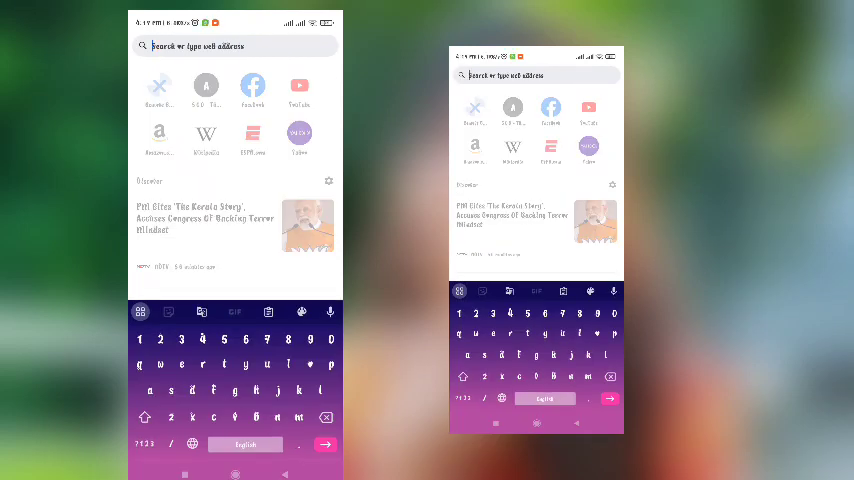
- Navigate the browser to remove.bg to load its background-removal home page
type("remove.bg")
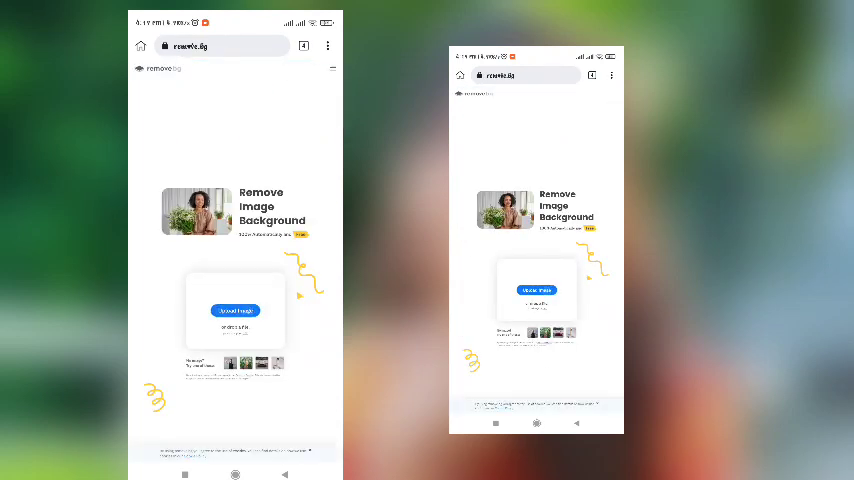
- Upload the woman's photo from the gallery so remove.bg strips its background
left_click(234, 310)
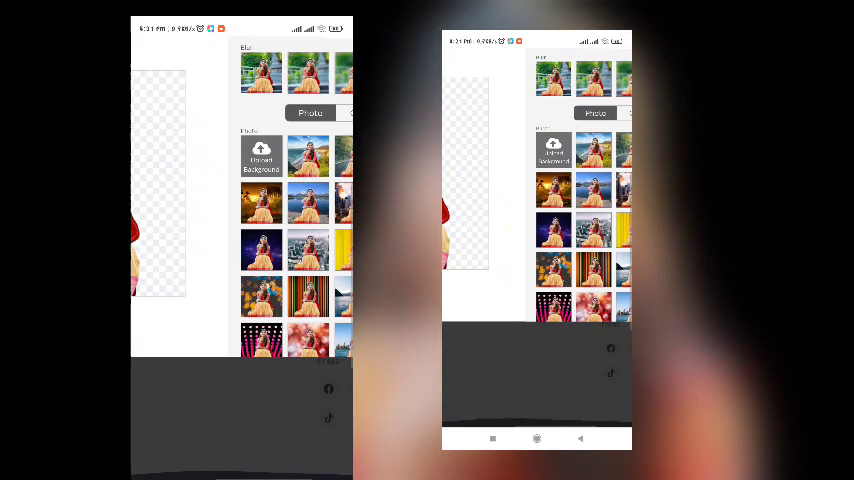
- Place the woman on a countryside road photo background and bring up the download options
scroll("down", 3)
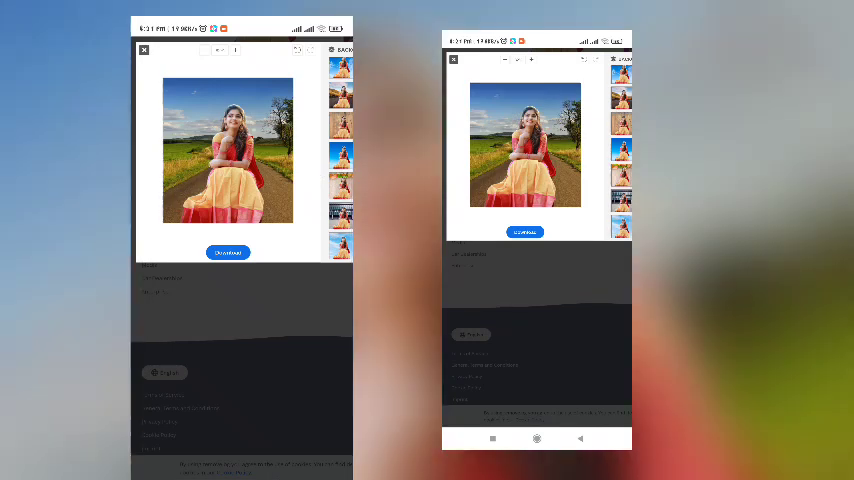
left_click(228, 252)
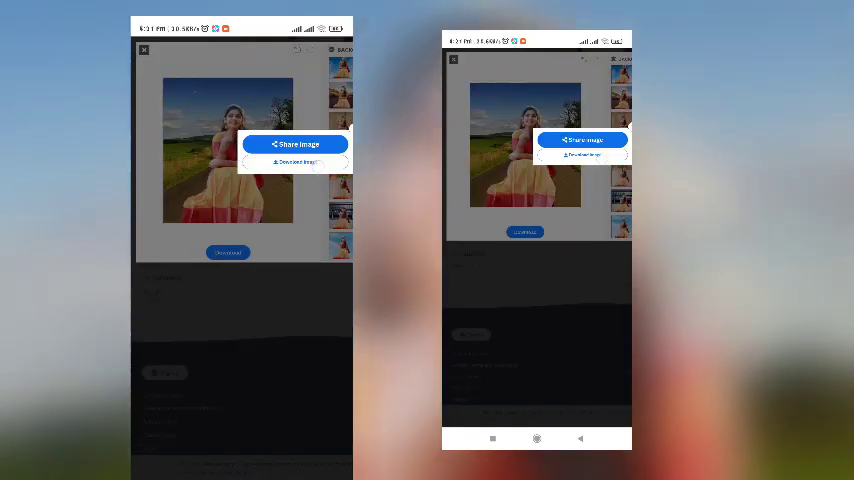